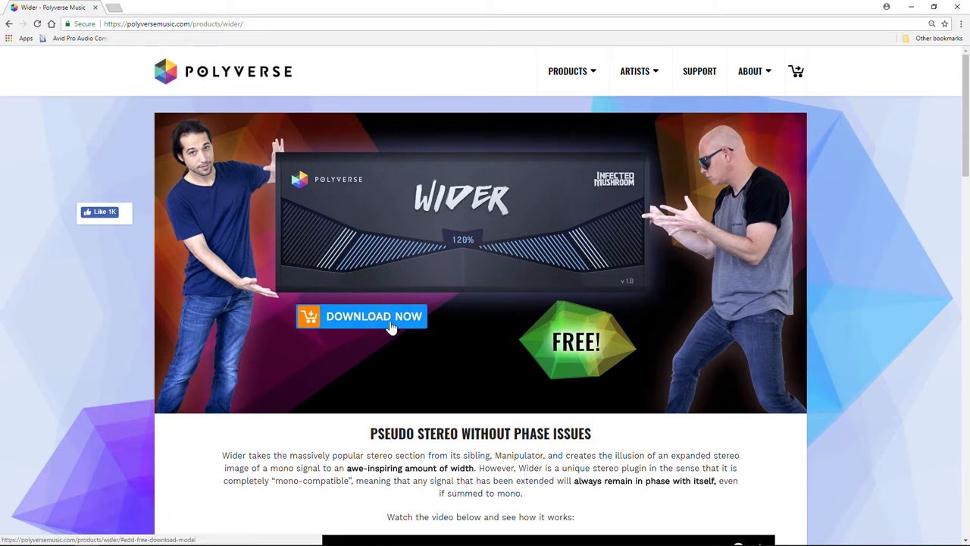
Review the Wider notes and highlight the phrase about staying in phase
scroll(down, 3)
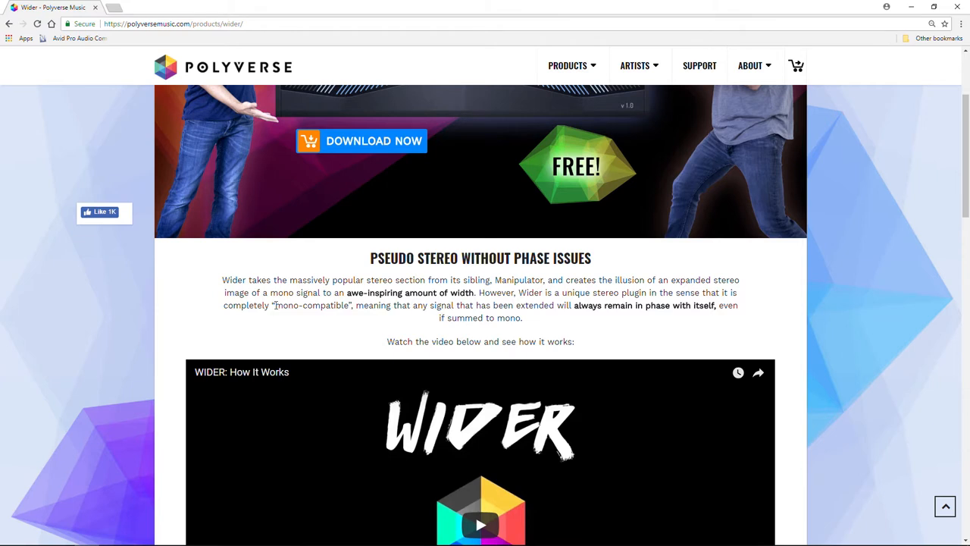
double_click(312, 304)
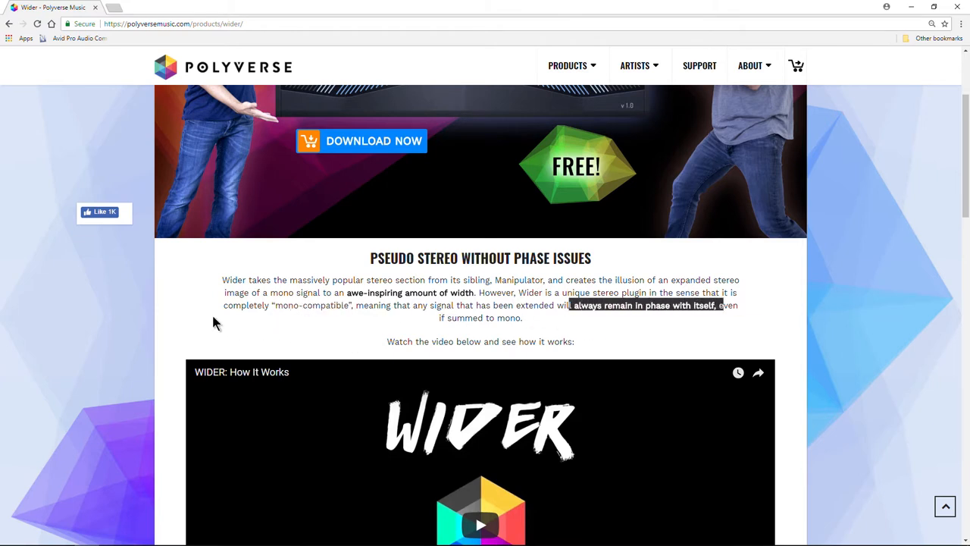
scroll(down, 3)
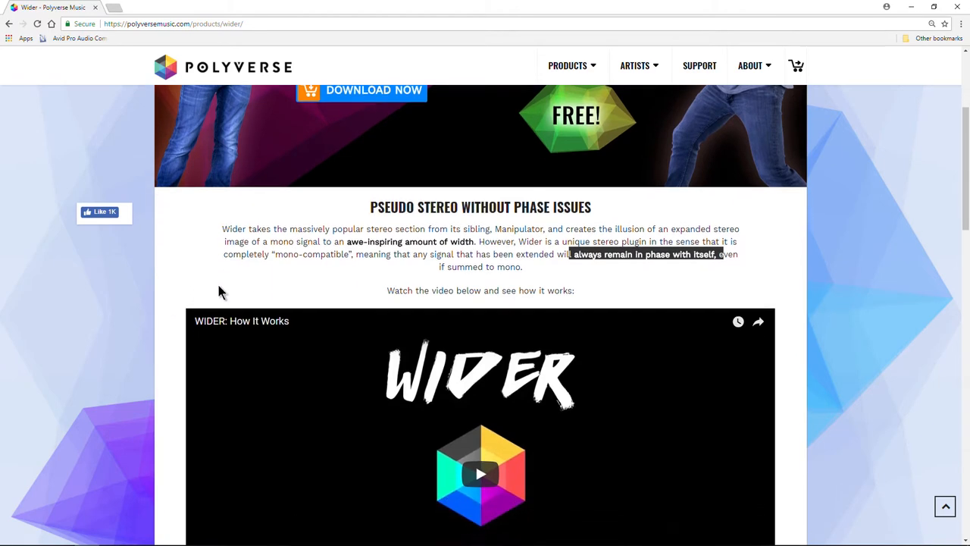
scroll(down, 3)
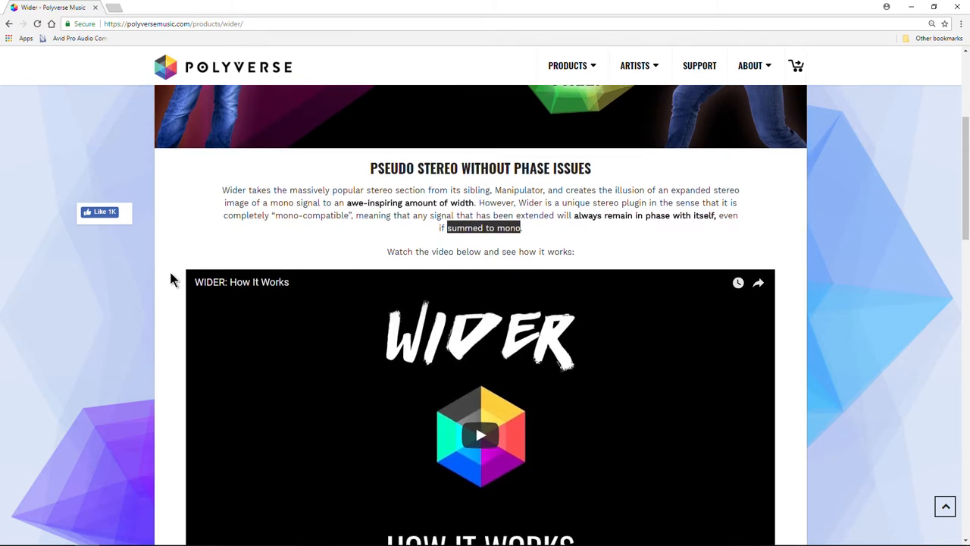
scroll(up, 3)
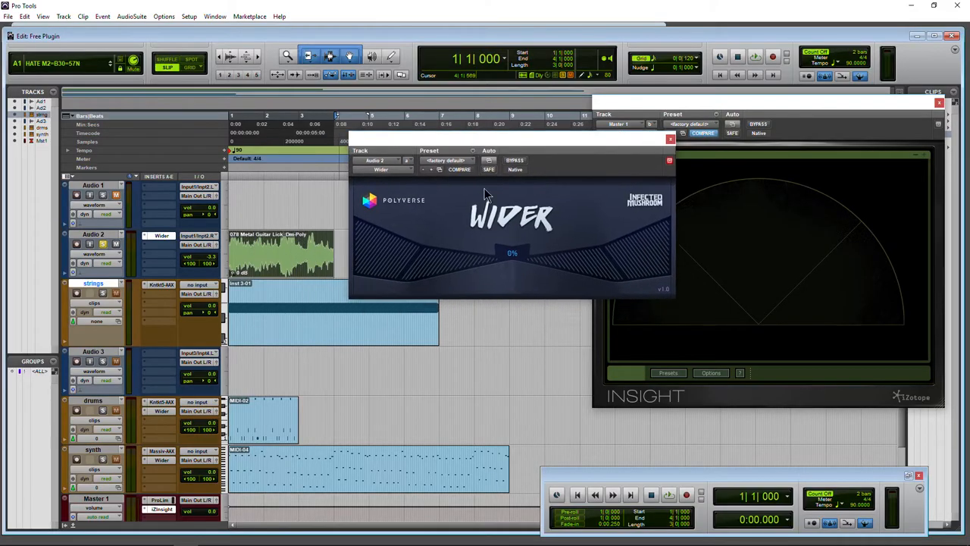
Move the Wider window aside and raise the guitar's stereo width to about 127%
drag(485, 124, 558, 127)
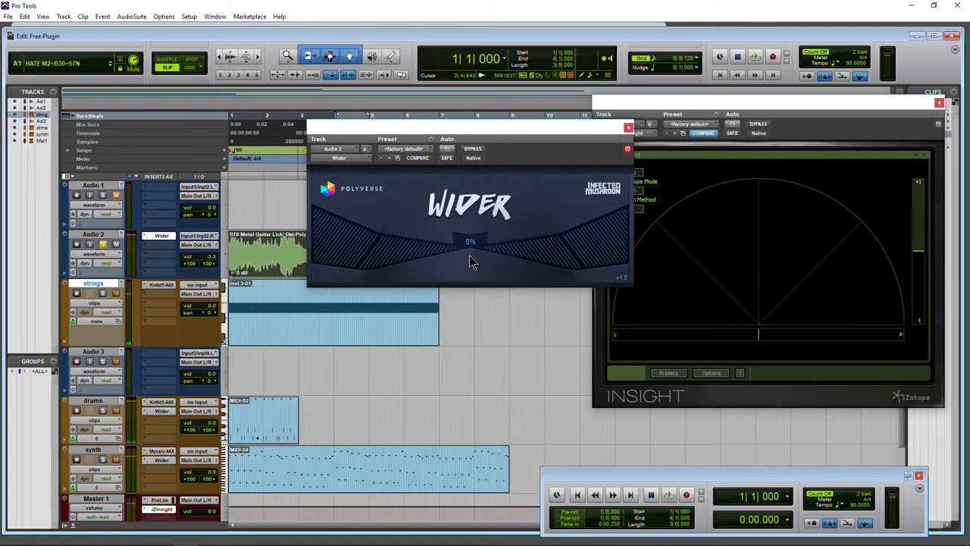
click(685, 494)
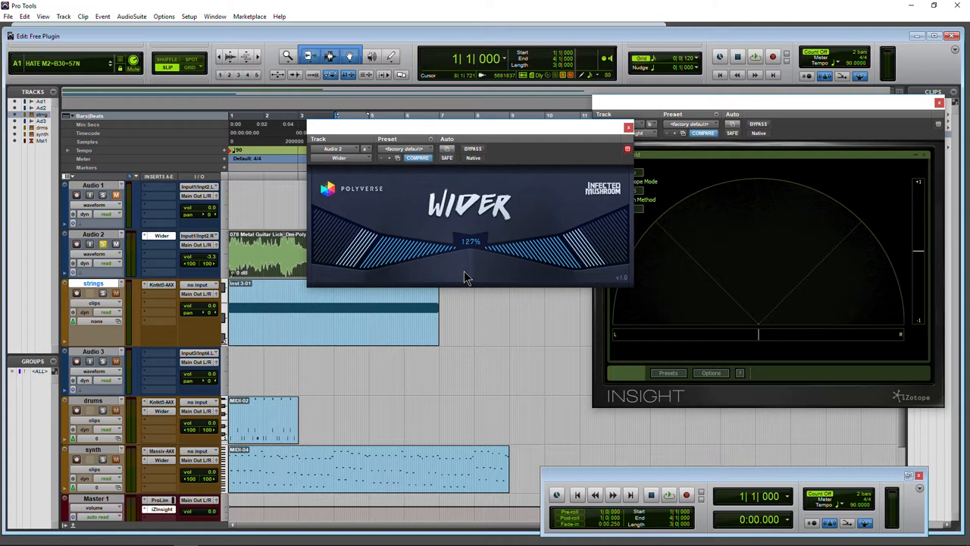
mouse_move(463, 291)
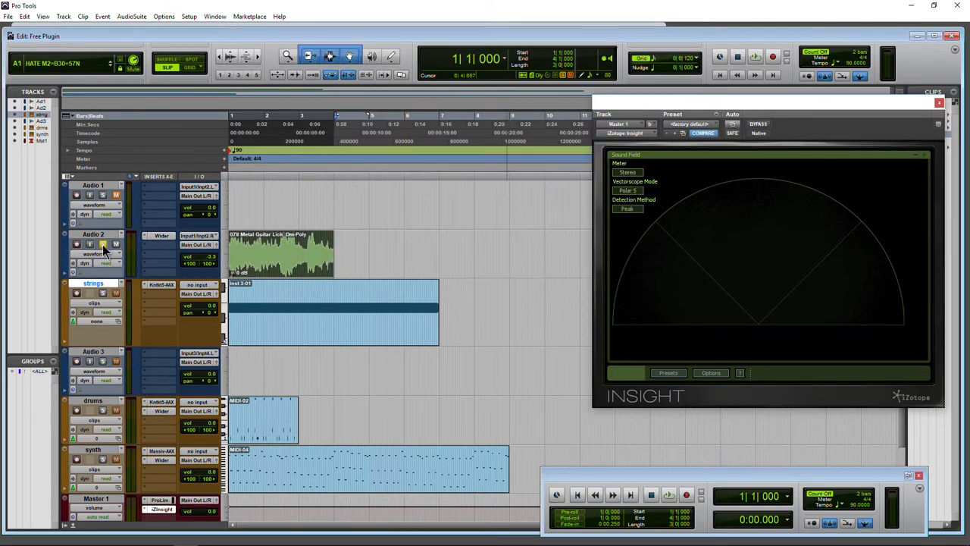
Insert Infected Mushroom Wider on the strings track and adjust its stereo width from the default
click(104, 294)
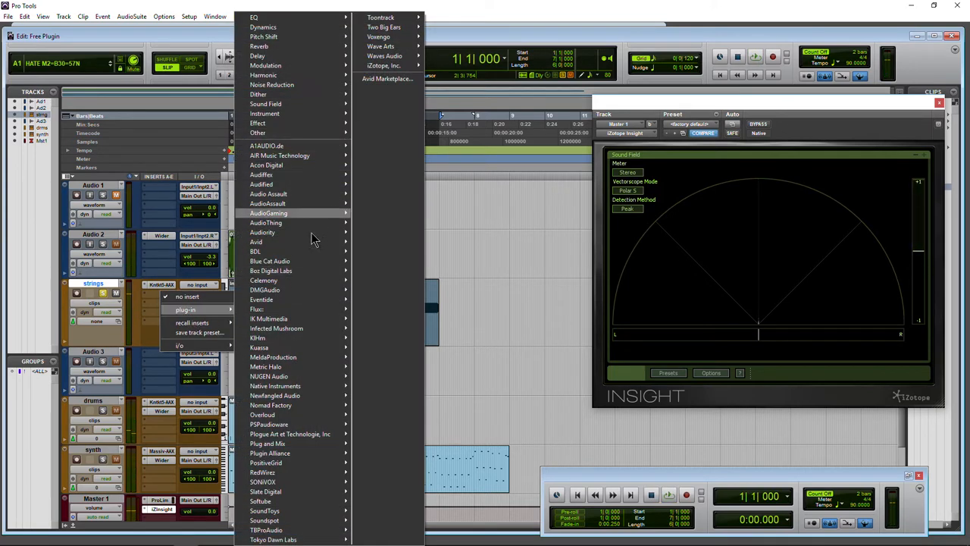
mouse_move(303, 327)
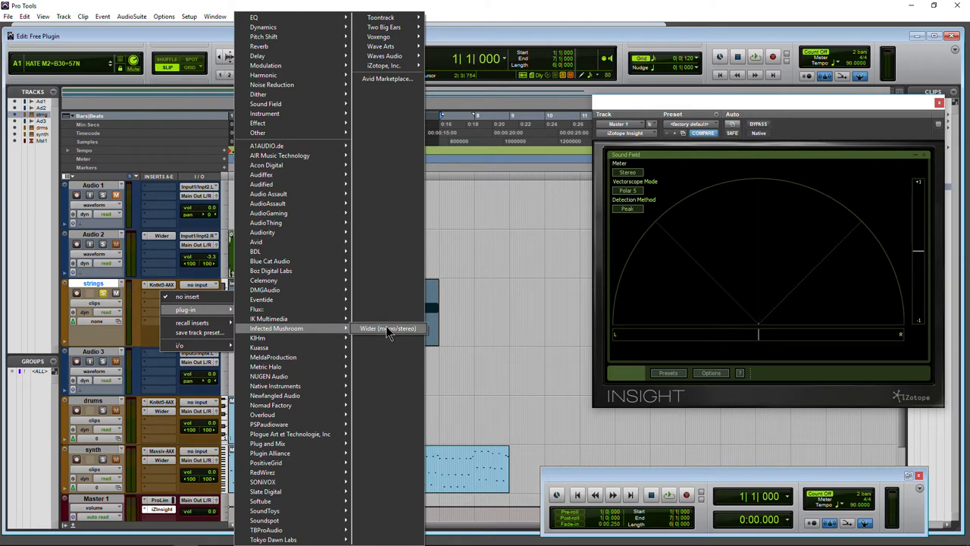
click(388, 327)
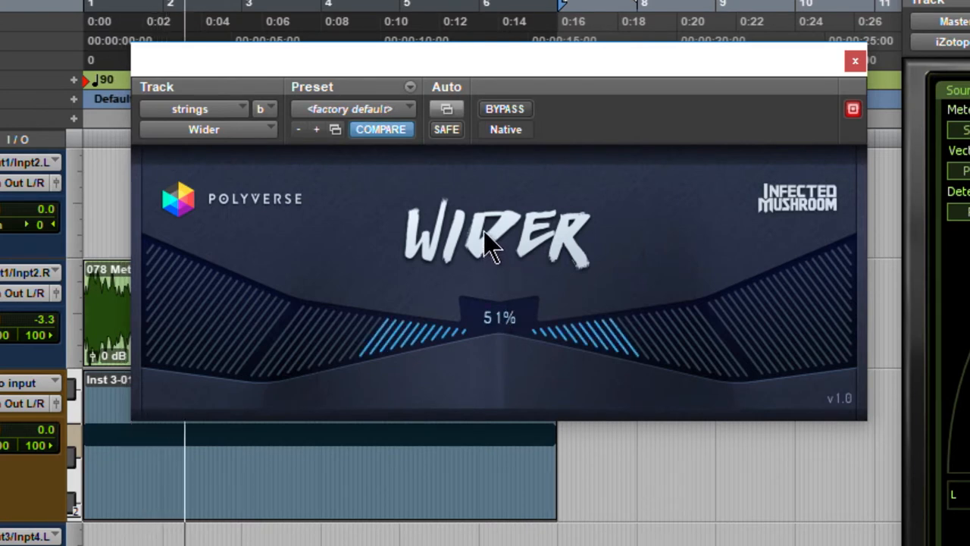
drag(488, 246, 485, 136)
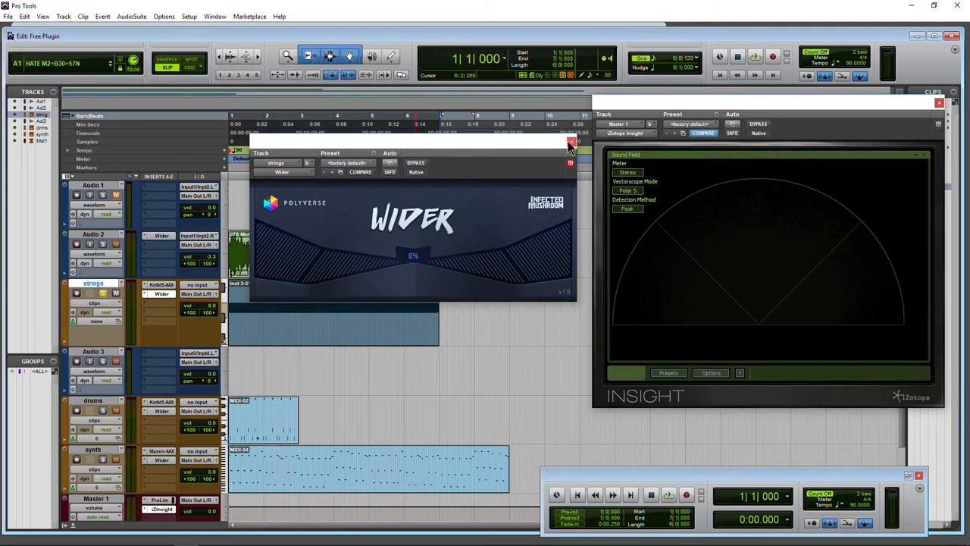
Close the strings Wider window and insert Wider on the drums track, widening to about 80%
click(570, 142)
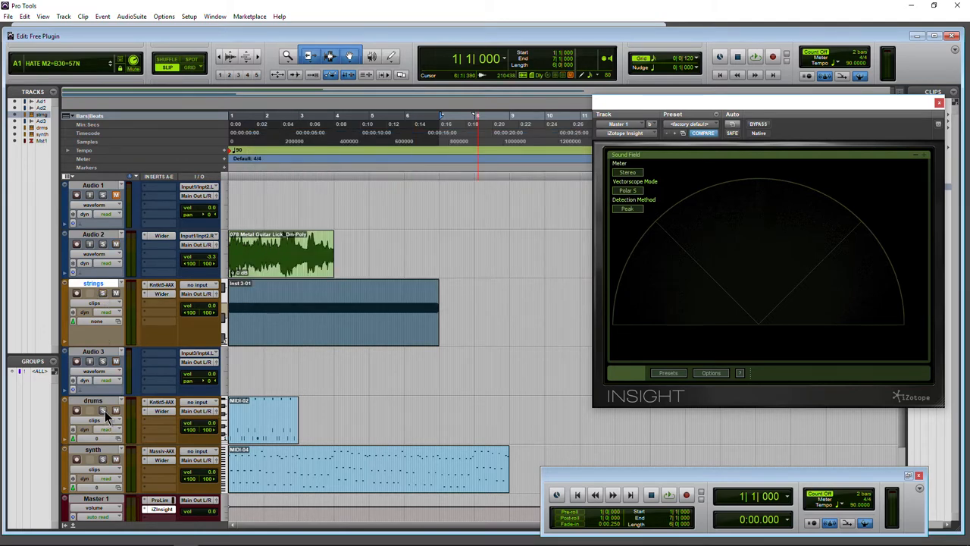
click(666, 493)
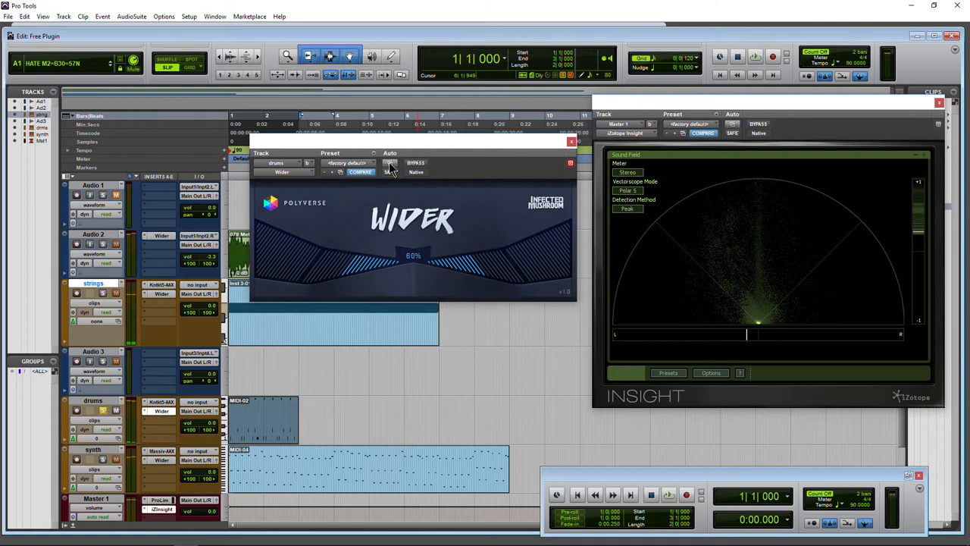
click(388, 165)
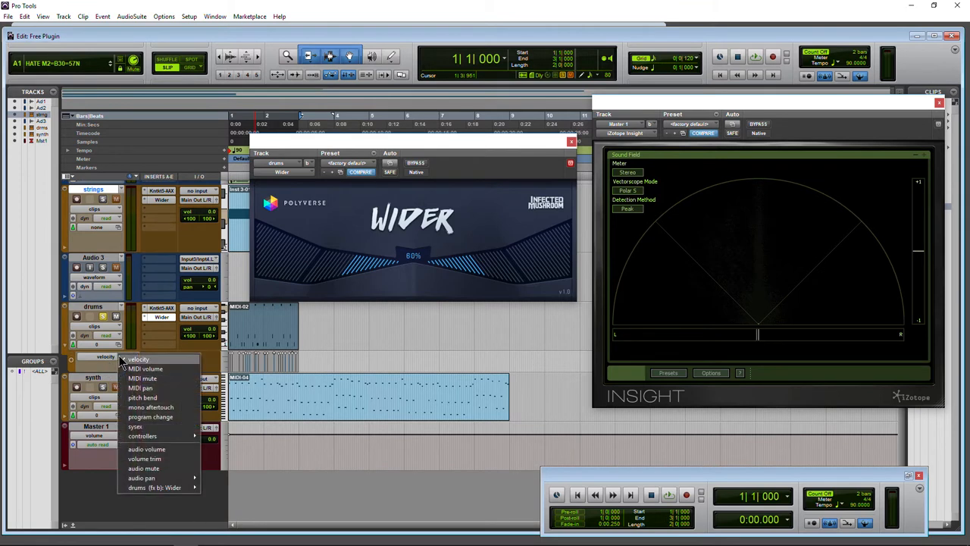
mouse_move(181, 388)
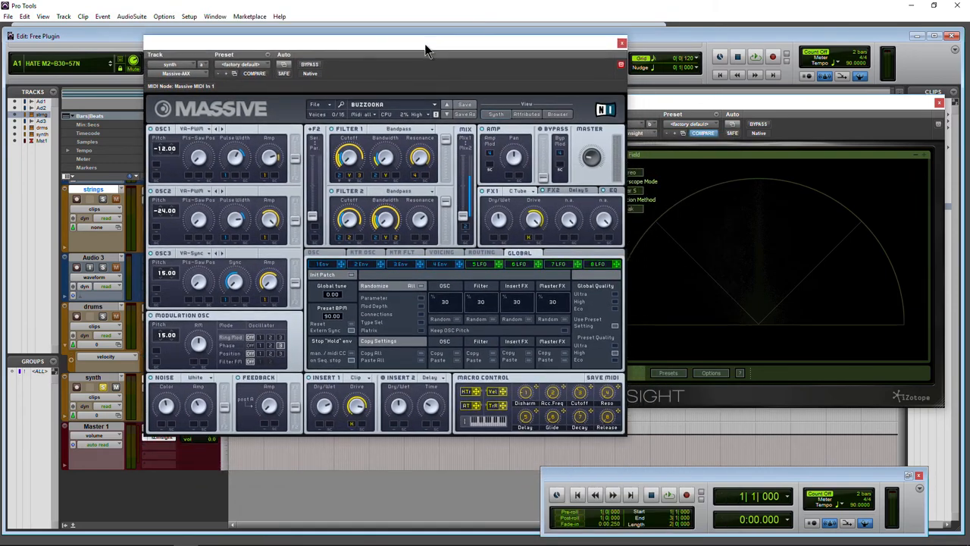
Close the Massive window, bring up the synth track's Wider and play the session
click(621, 43)
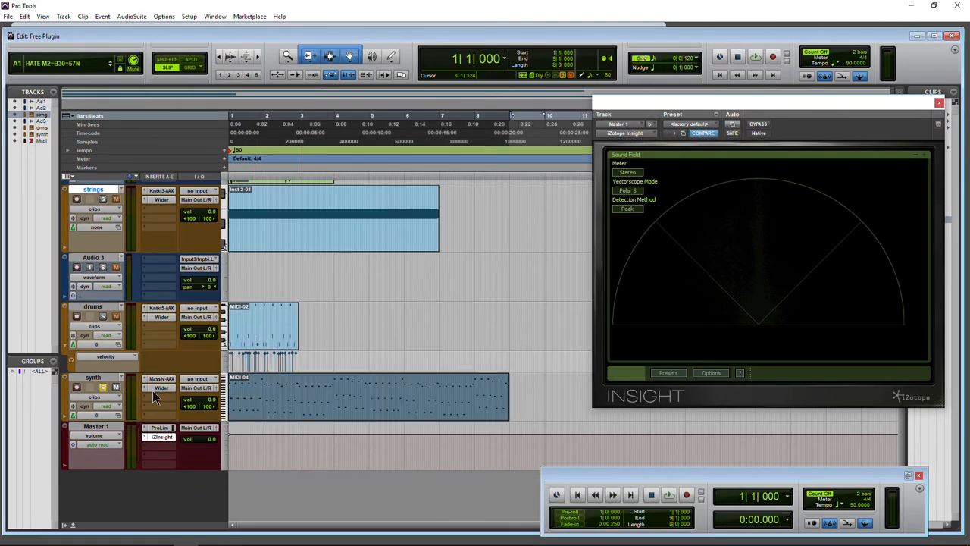
click(161, 388)
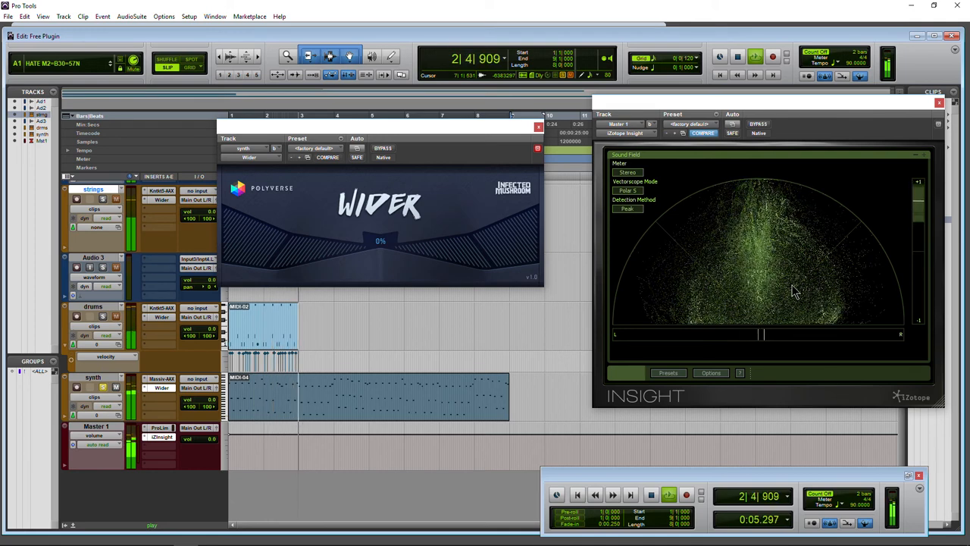
click(650, 494)
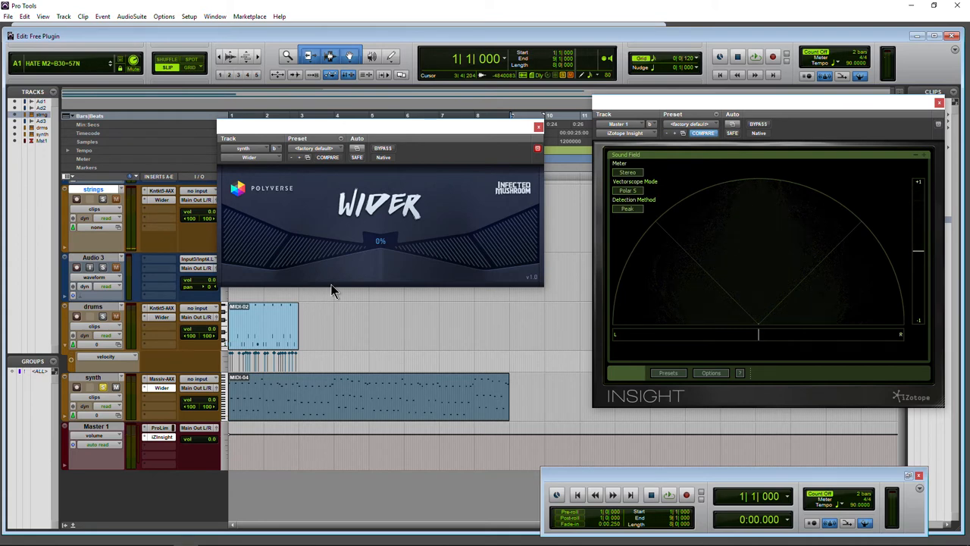
click(685, 494)
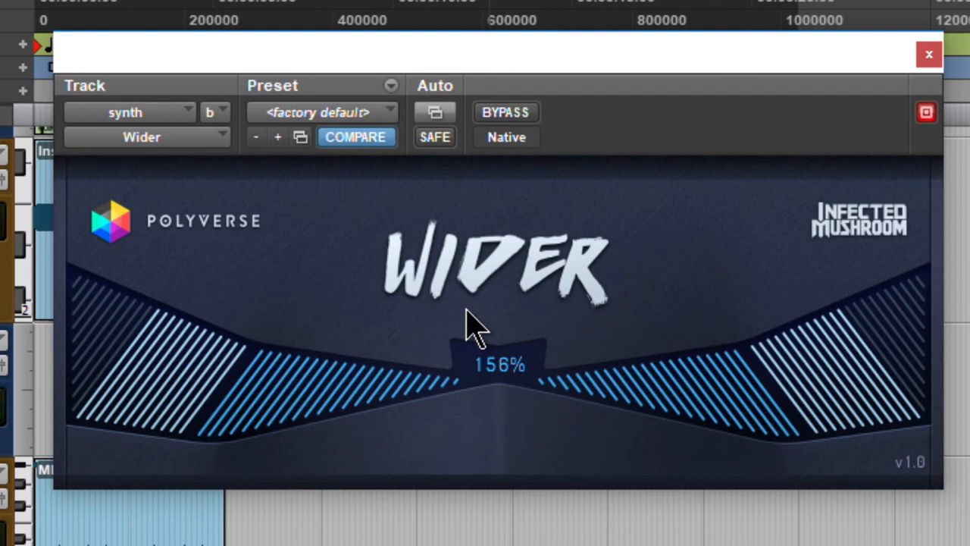
mouse_move(503, 391)
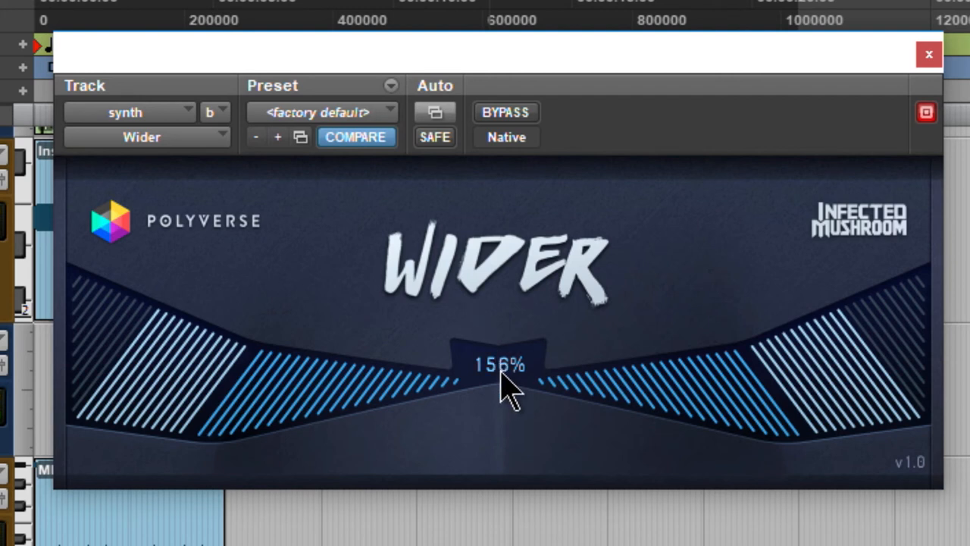
Narrow the synth's Wider width from 156% down to about 83%
drag(497, 371, 503, 409)
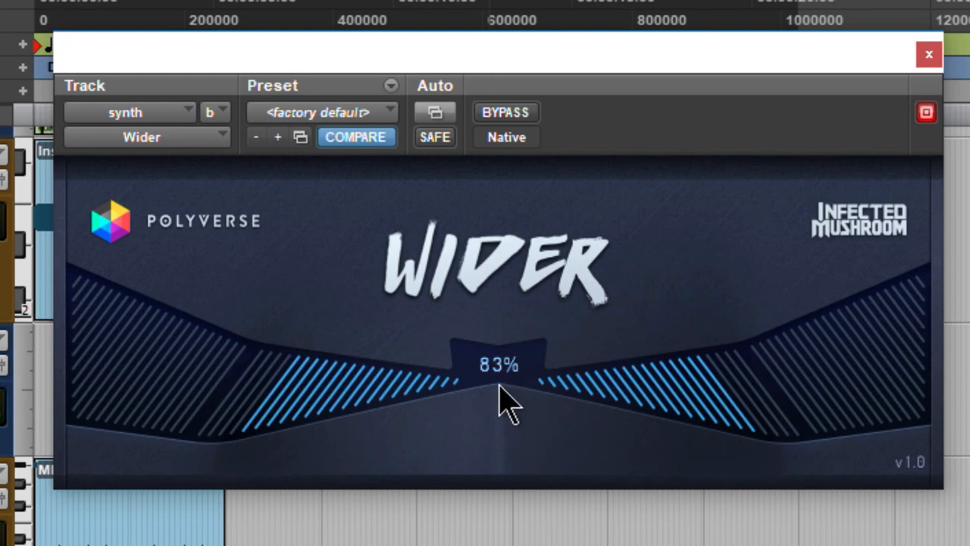